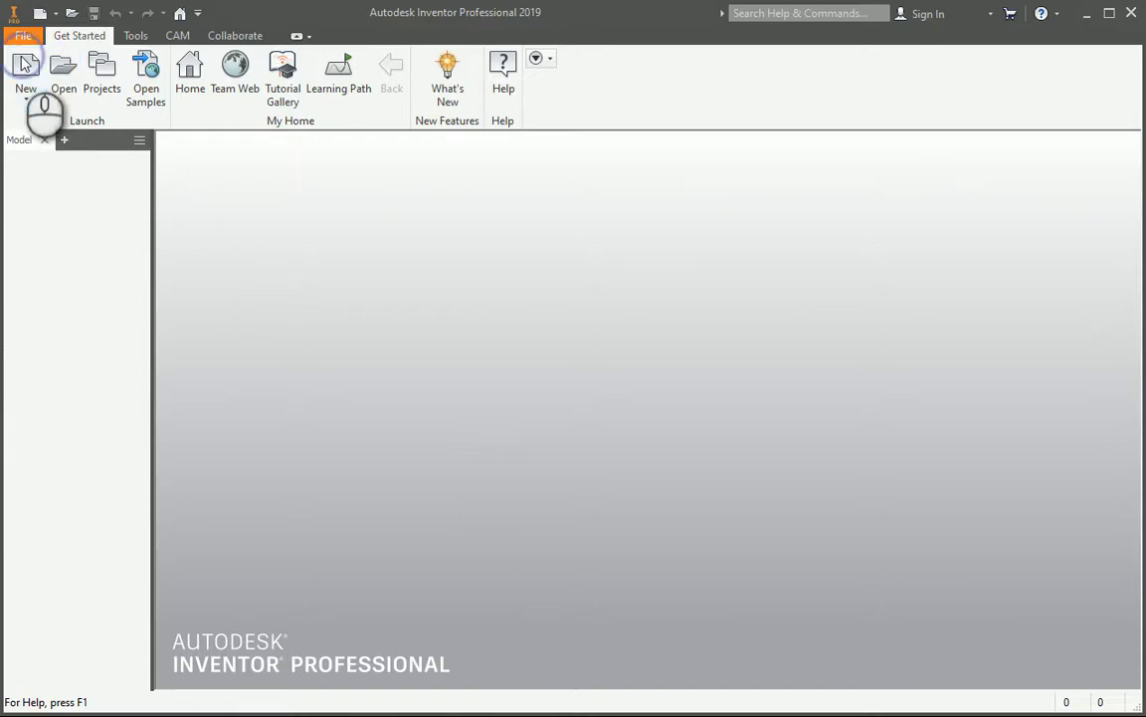
Start a new part from the Standard.ipt template.
left_click(23, 76)
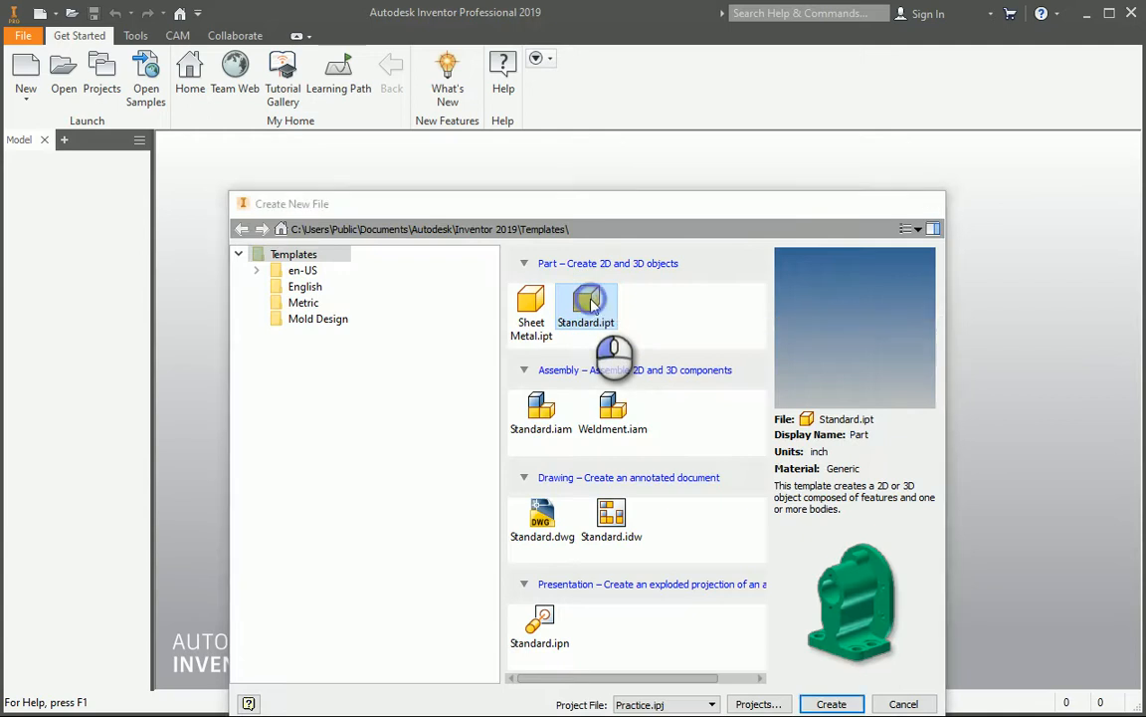
left_click(832, 705)
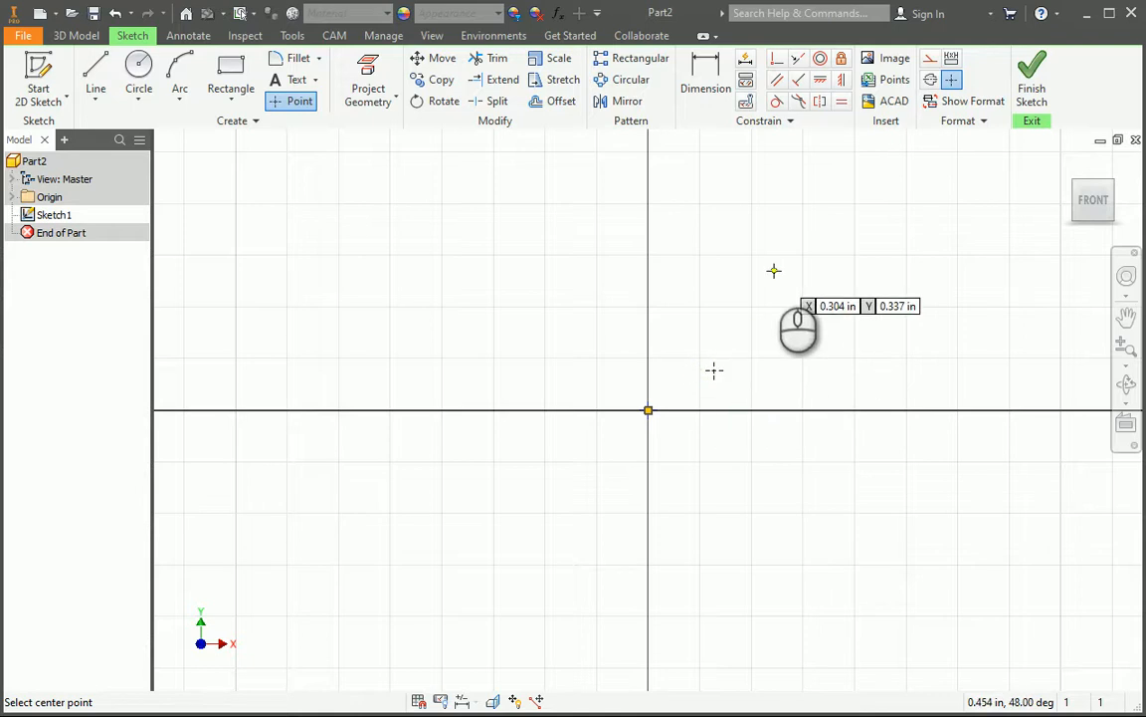
mouse_move(828, 157)
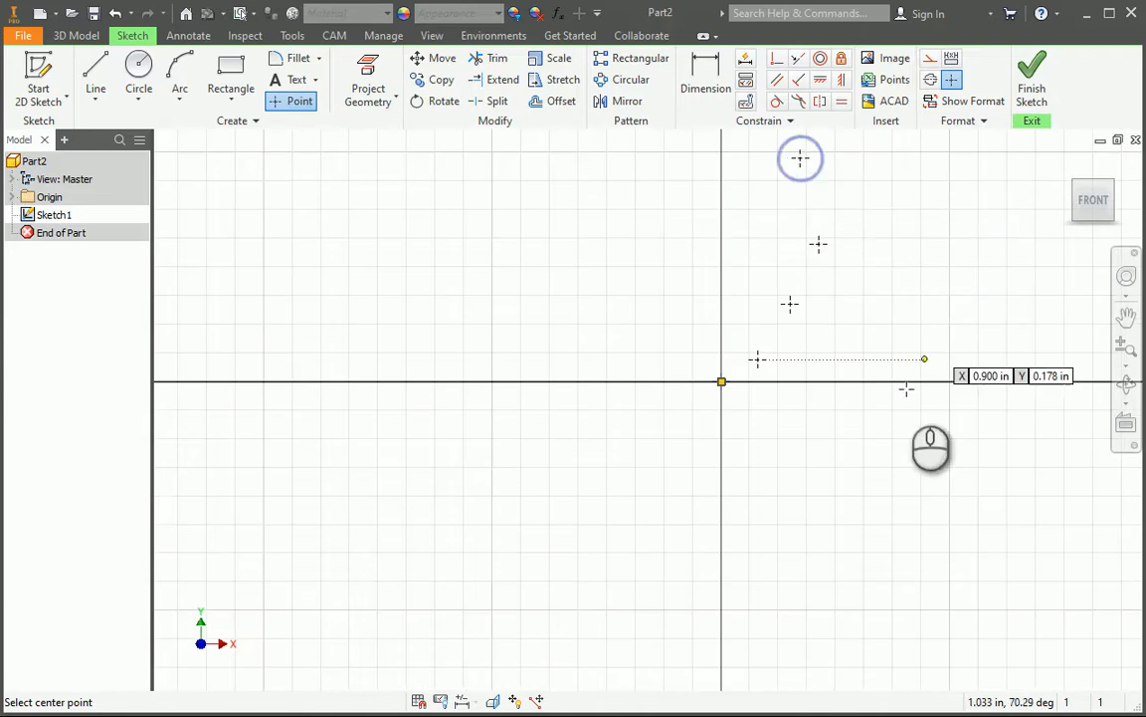
Begin a spline curve anchored at the origin for the horn's path.
left_click(95, 70)
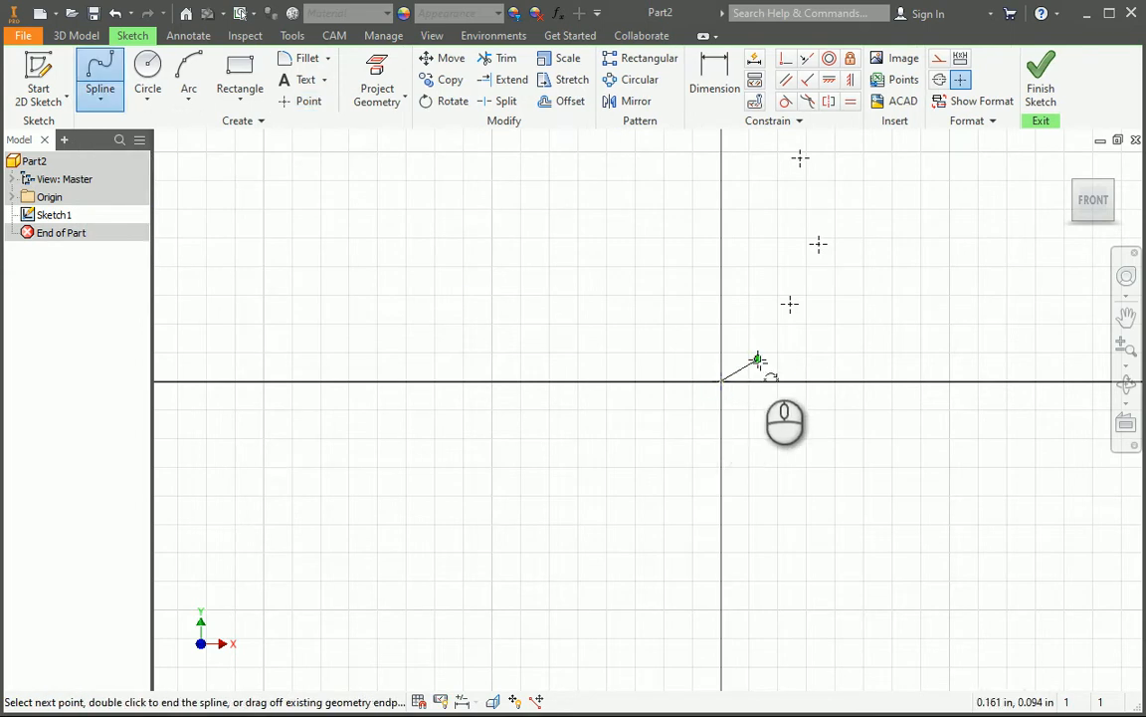
left_click(818, 243)
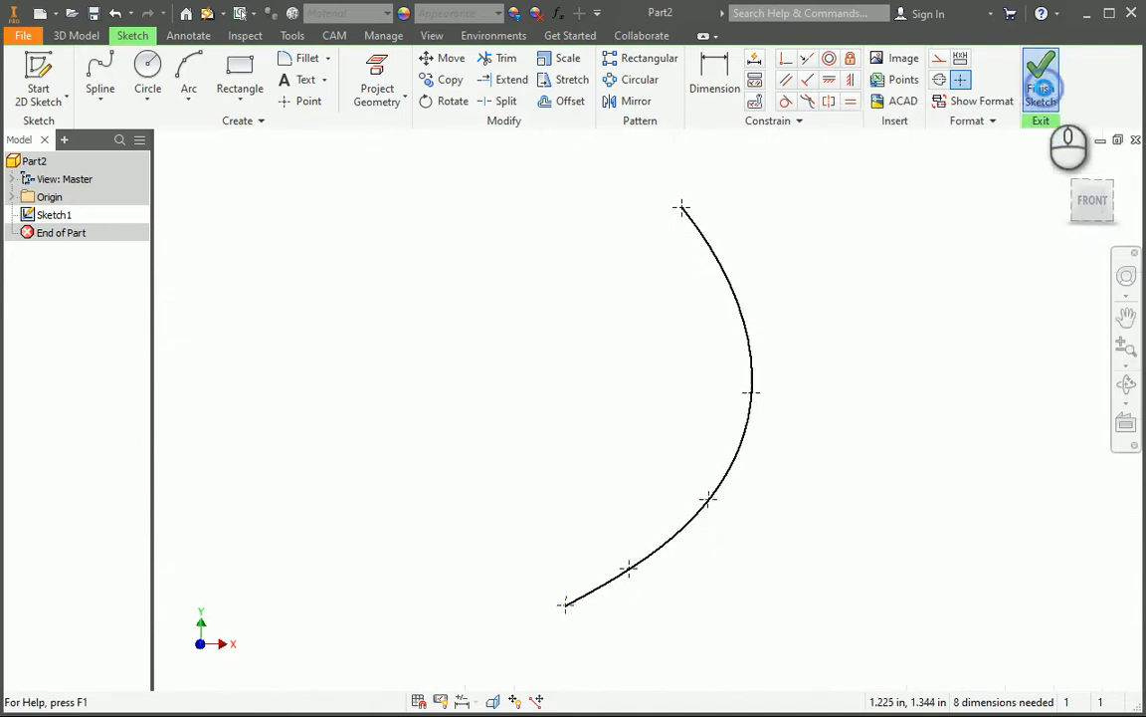
Finish the path sketch and create Work Plane1 normal to the spline's lower endpoint.
left_click(1041, 76)
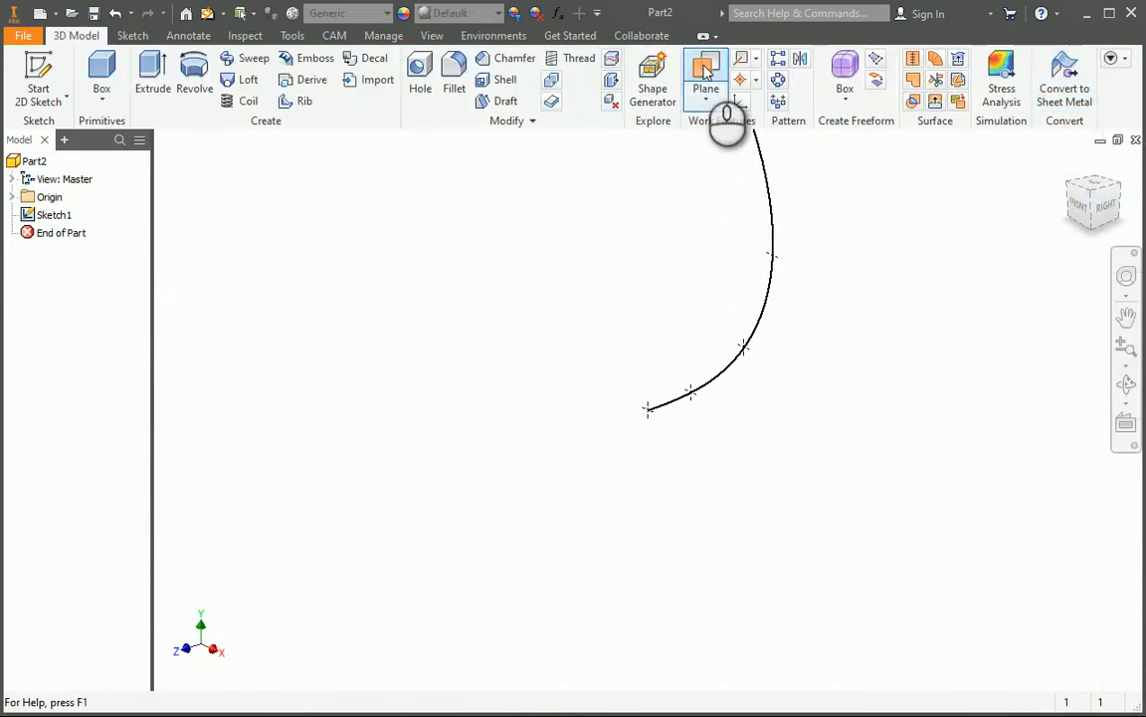
mouse_move(636, 471)
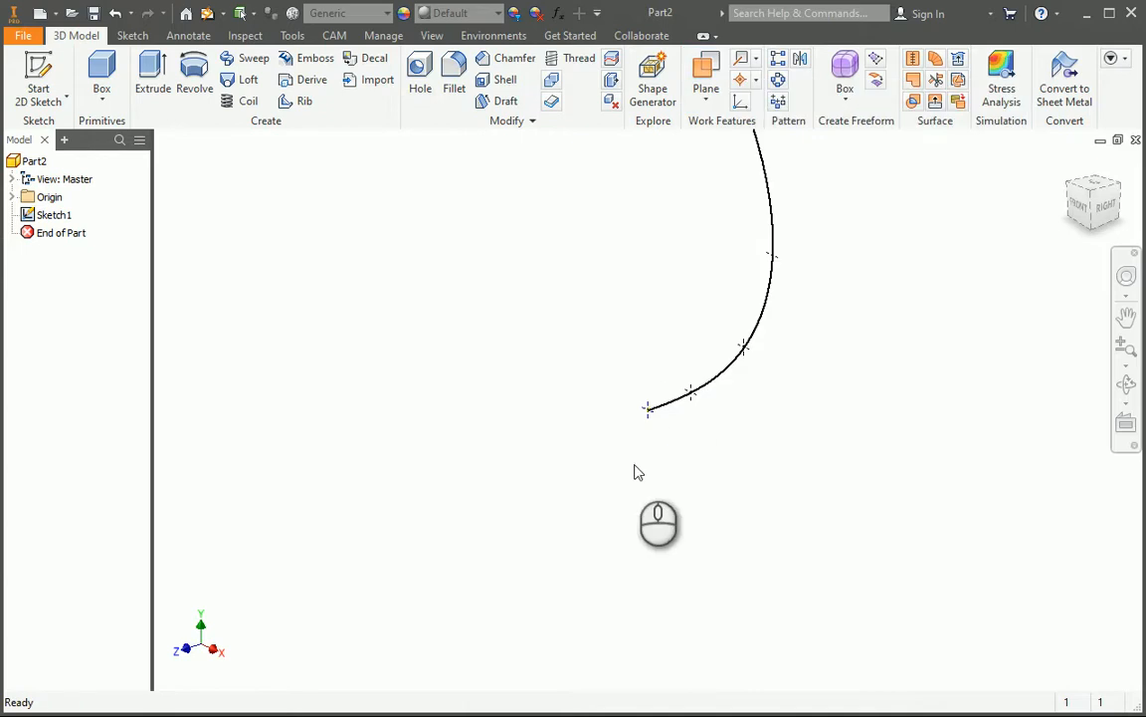
left_click(705, 67)
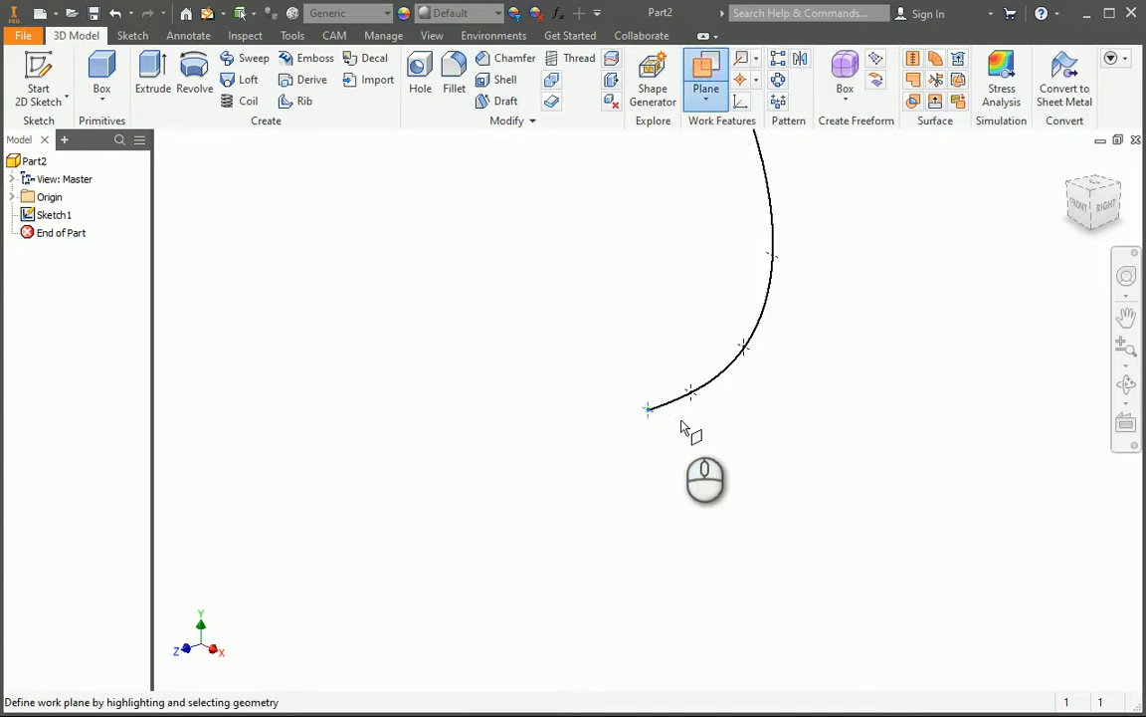
mouse_move(740, 155)
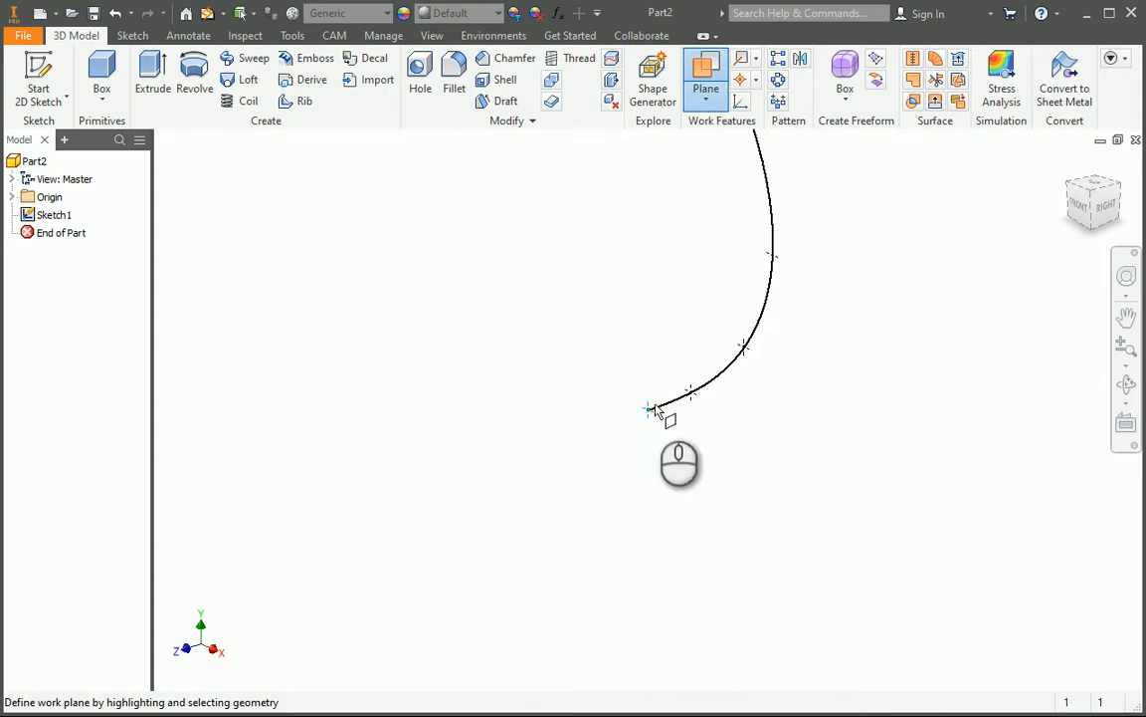
mouse_move(693, 398)
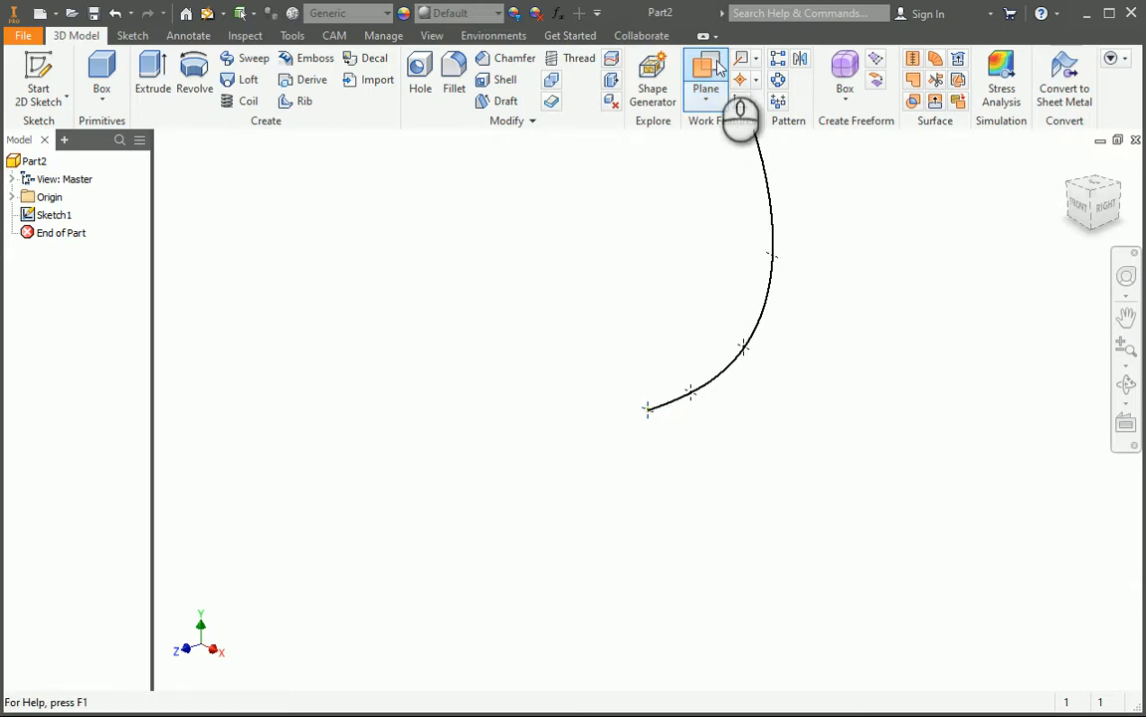
left_click(705, 88)
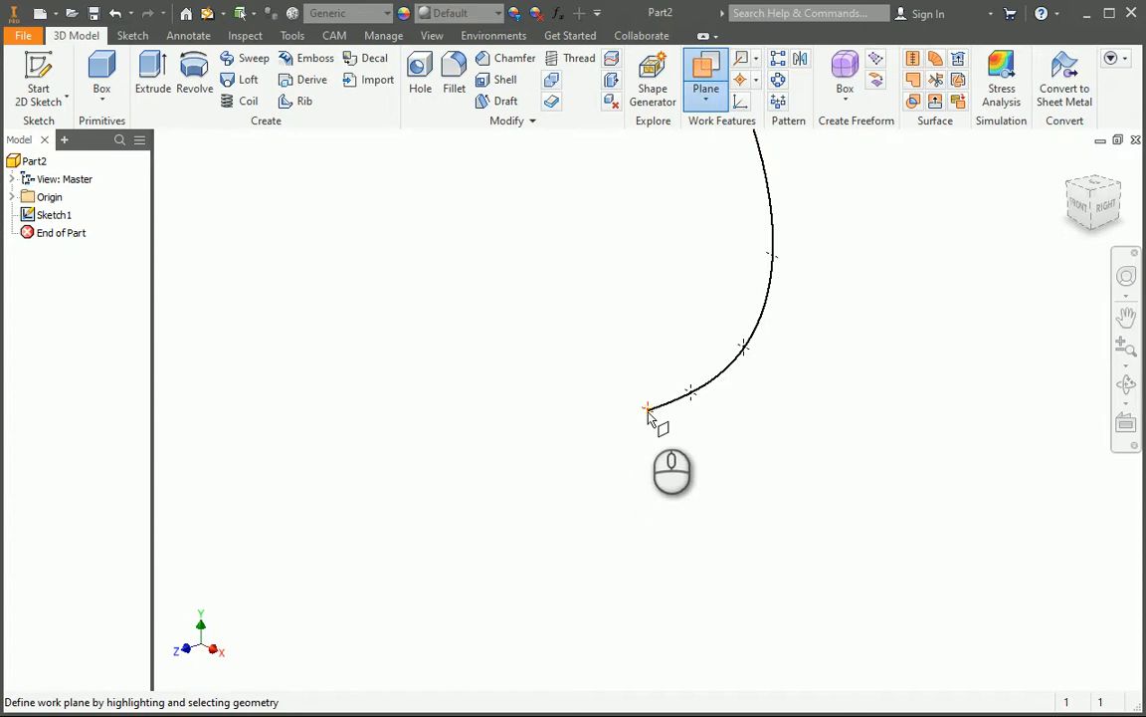
left_click(649, 410)
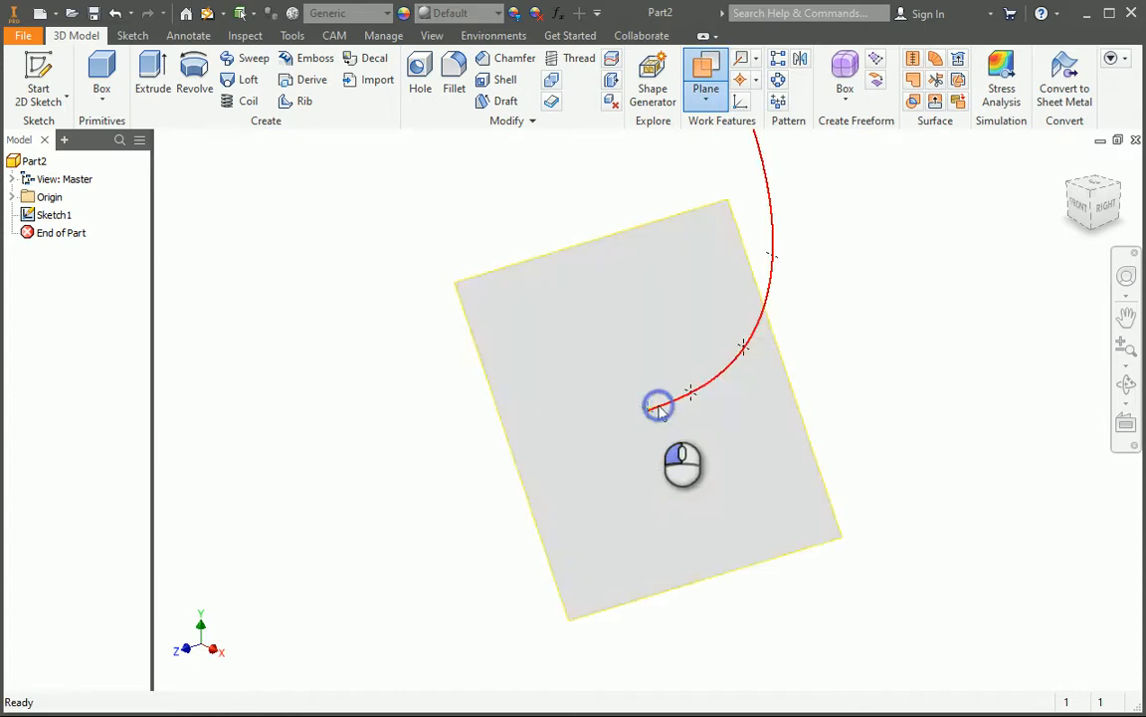
left_click(659, 406)
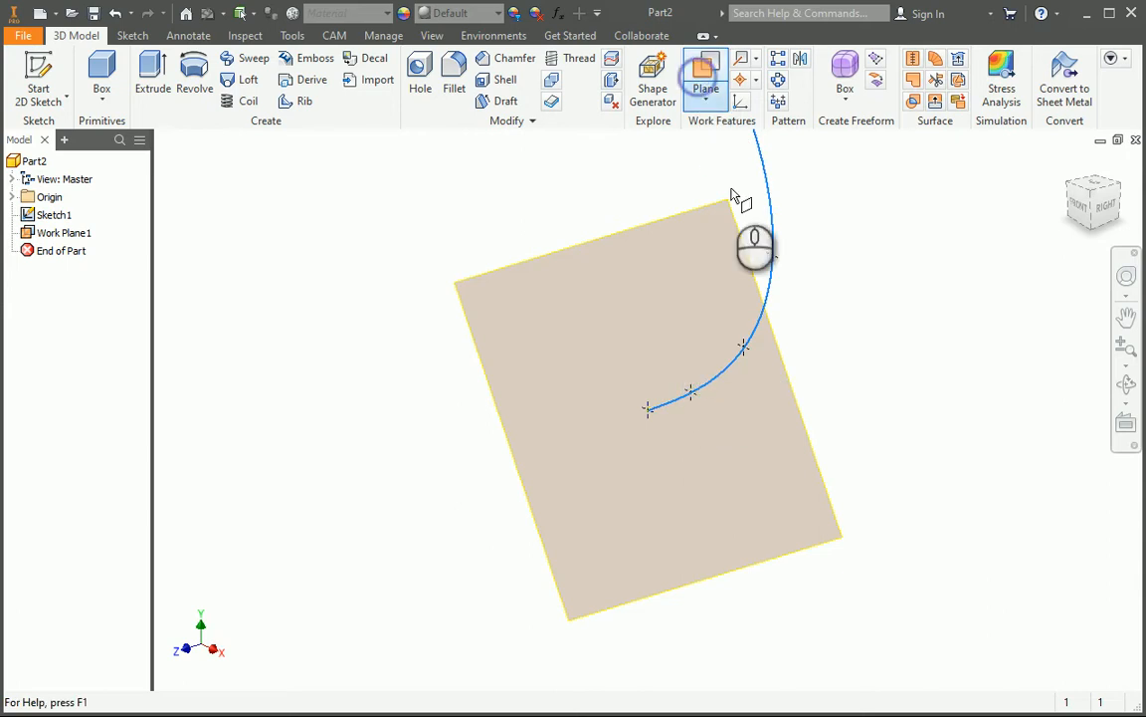
Create Work Plane2 on the spline.
left_click(705, 69)
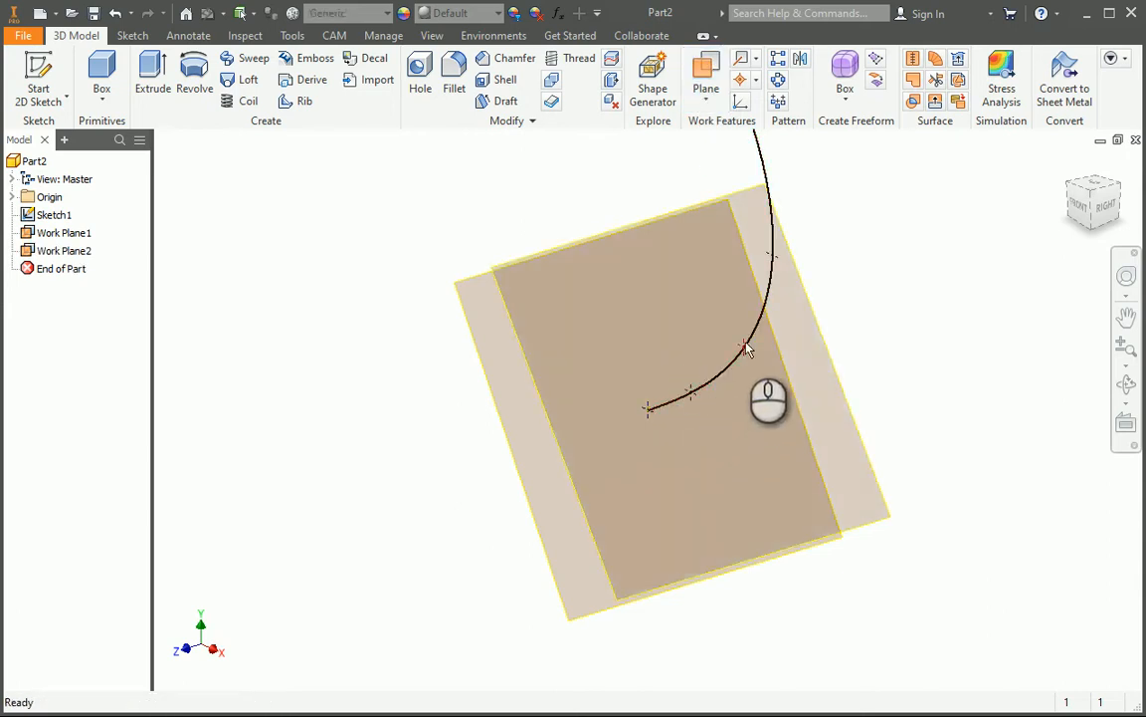
left_click(748, 348)
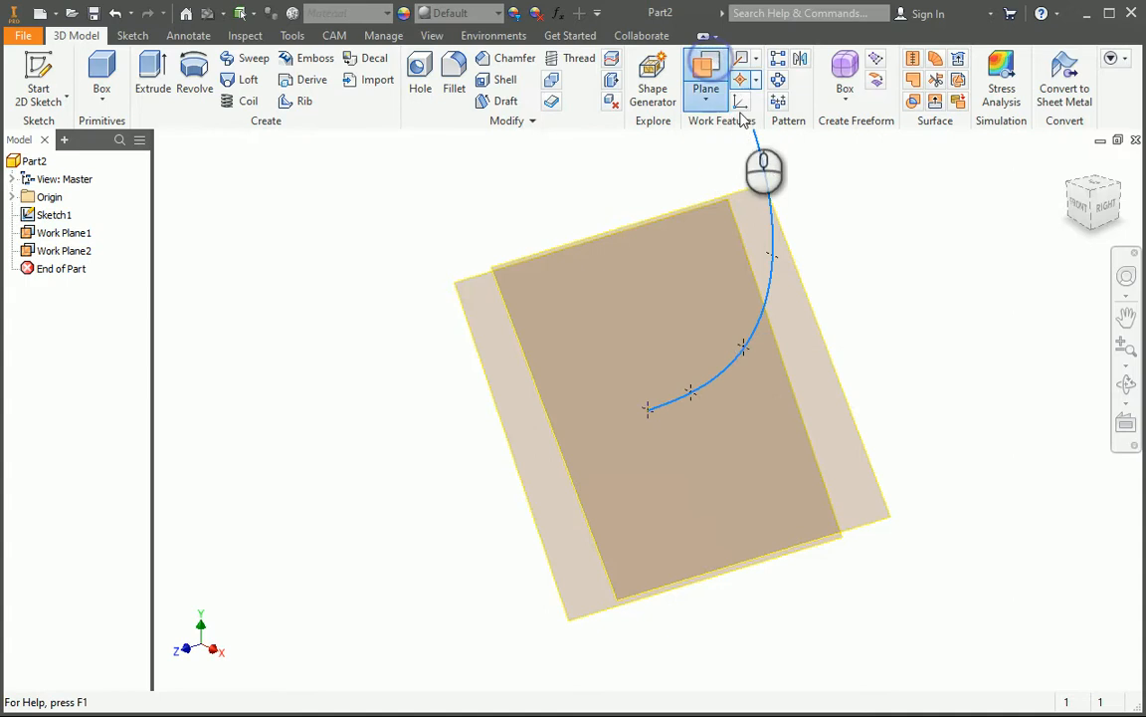
Begin defining Work Plane3 along the spline.
left_click(705, 76)
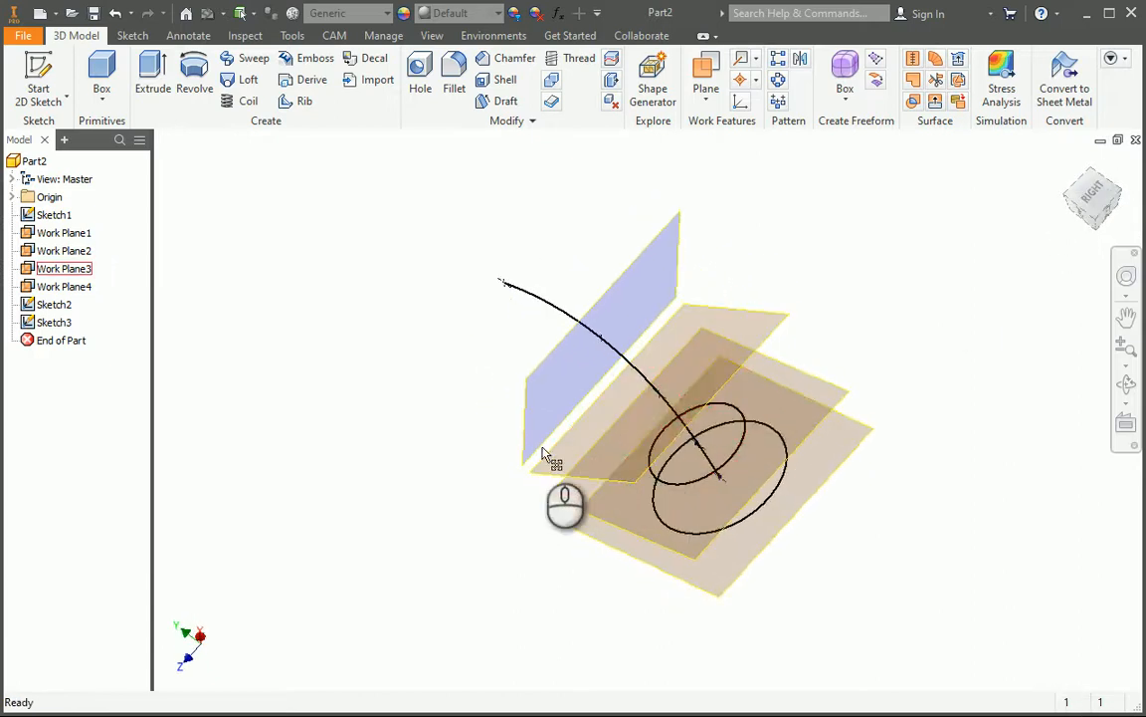
Sketch the smallest circle section on its work plane and finish the sketch.
right_click(546, 456)
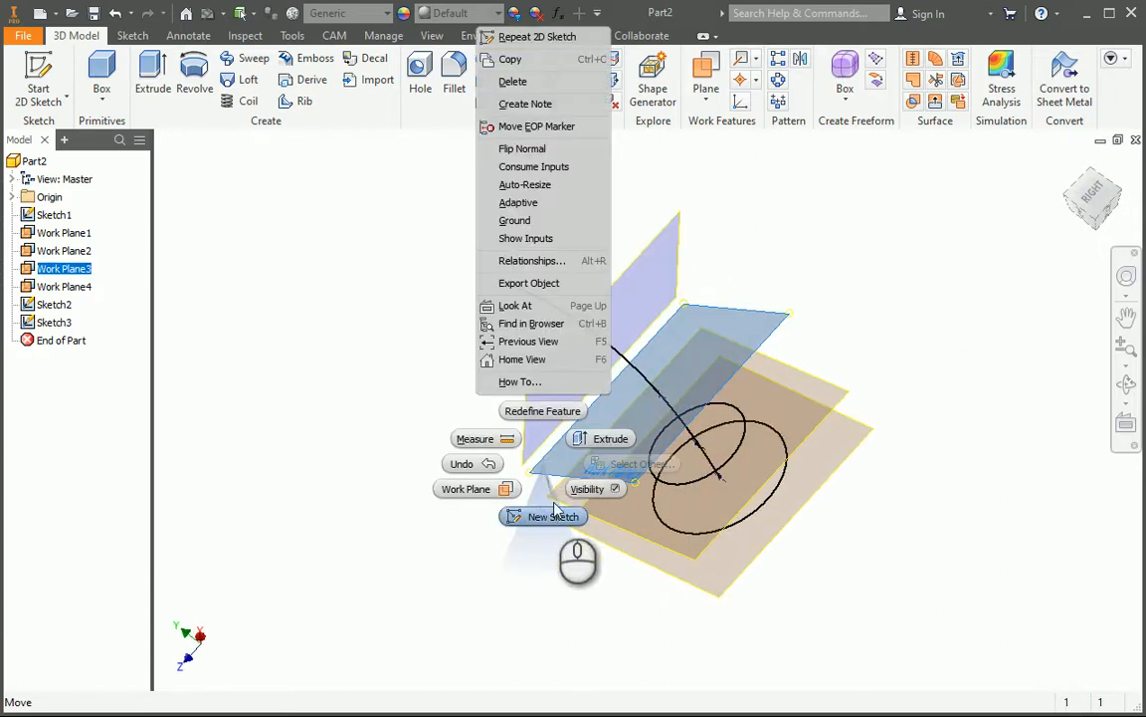
left_click(542, 515)
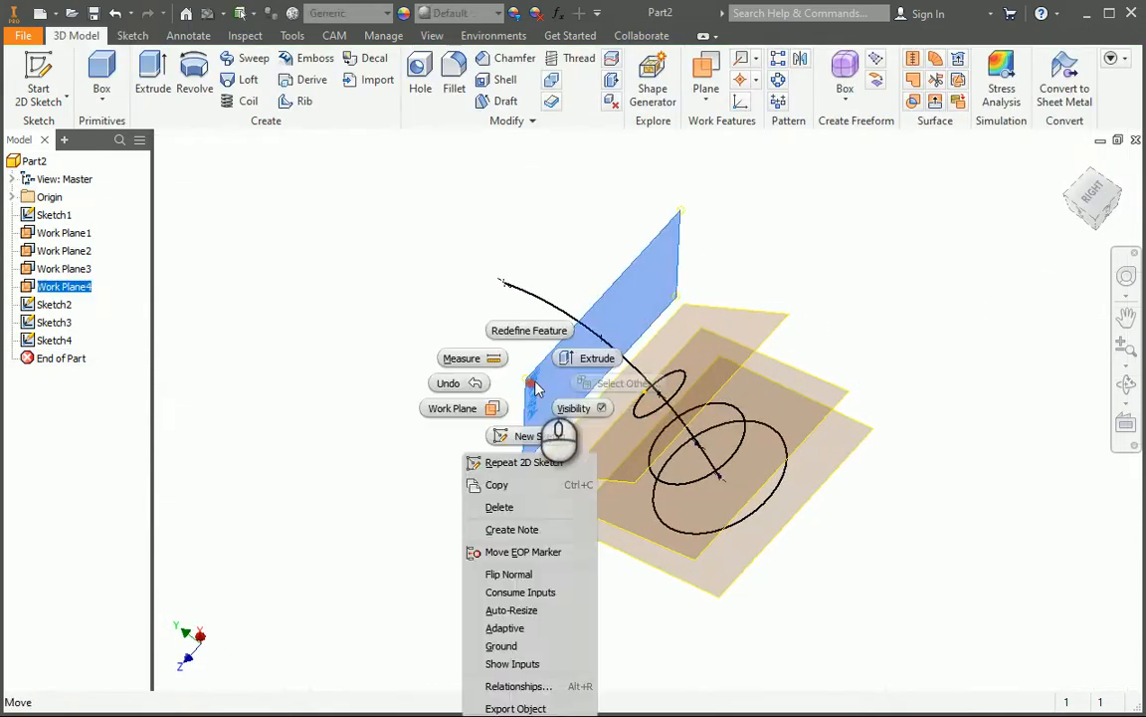
left_click(530, 436)
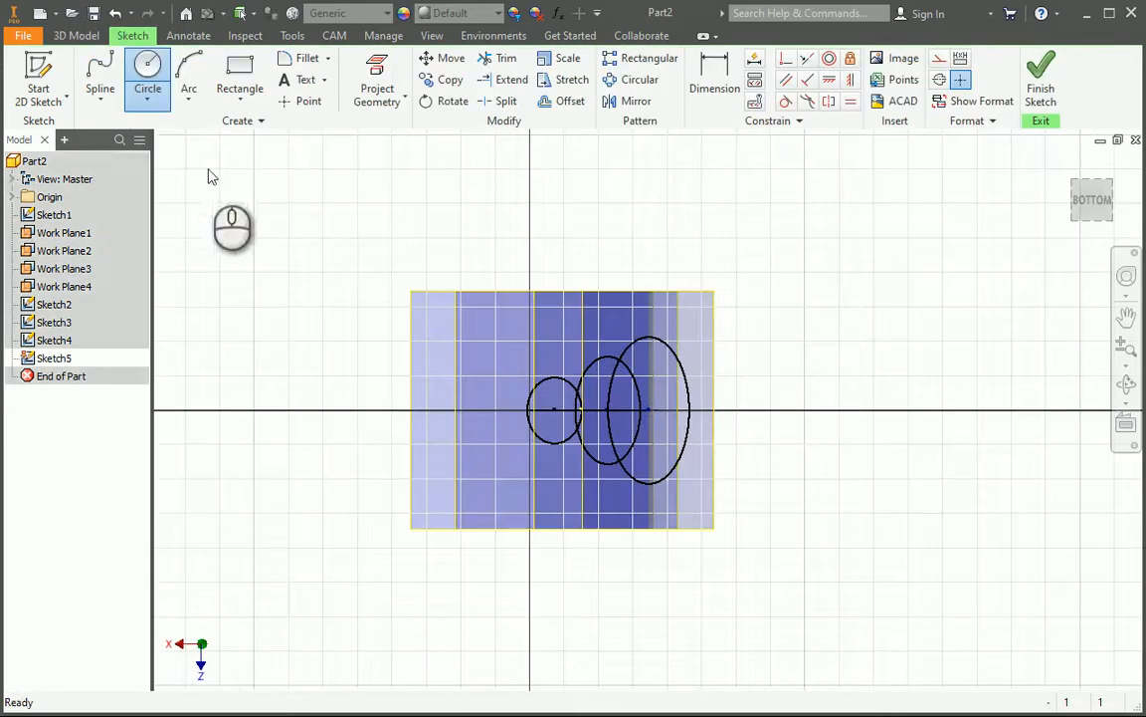
left_click(147, 76)
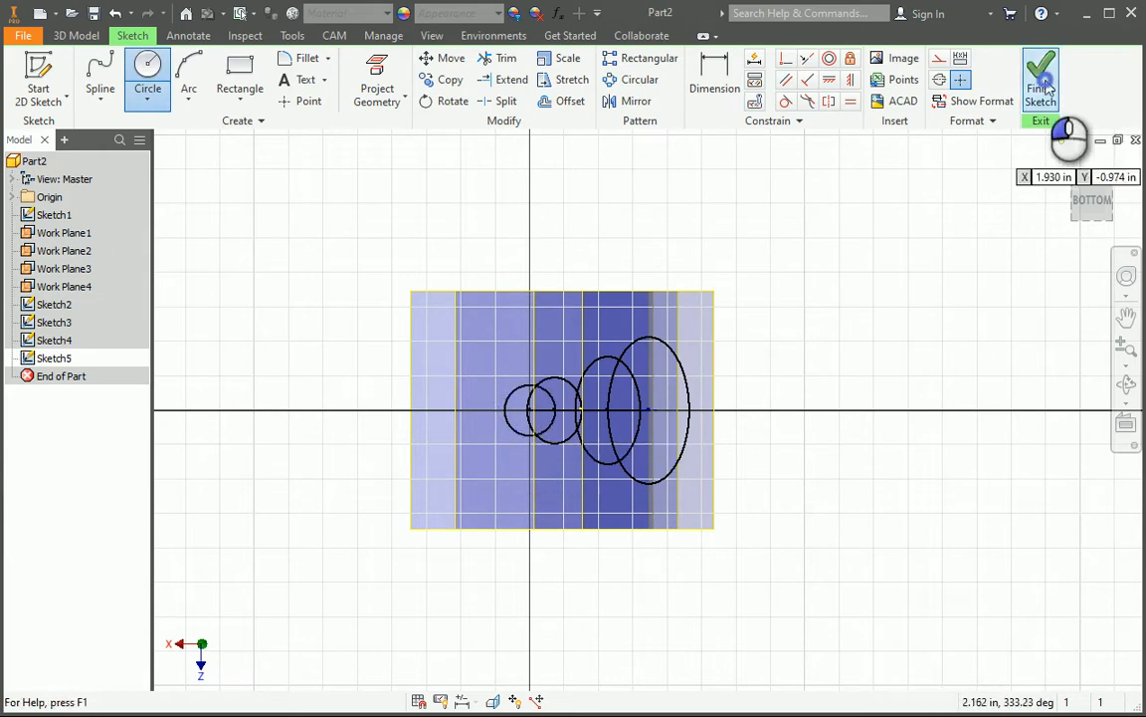
left_click(1041, 75)
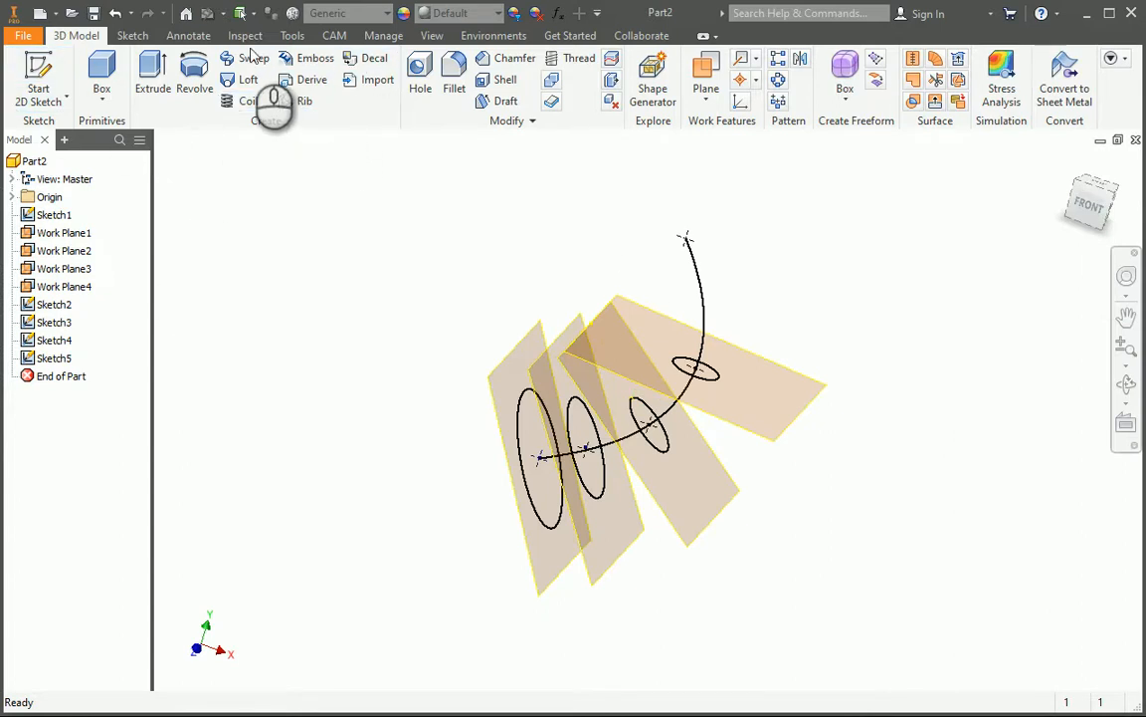
Loft the solid horn through the circle sketches to the spline tip point as final section.
left_click(247, 79)
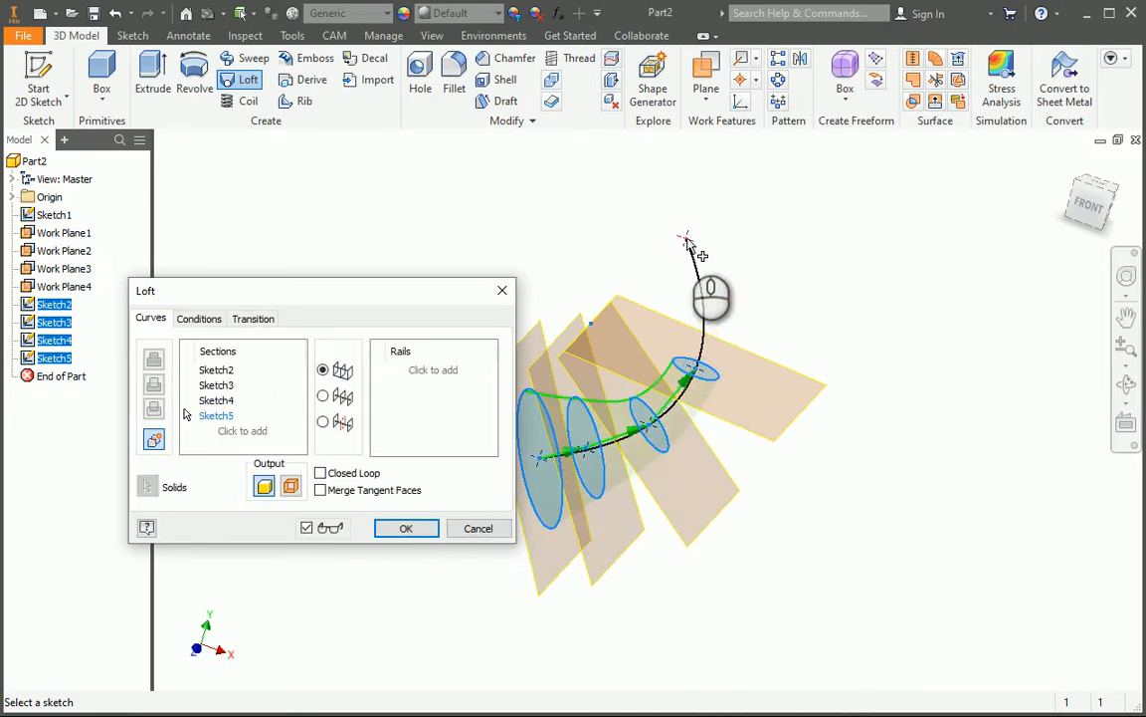
left_click(685, 238)
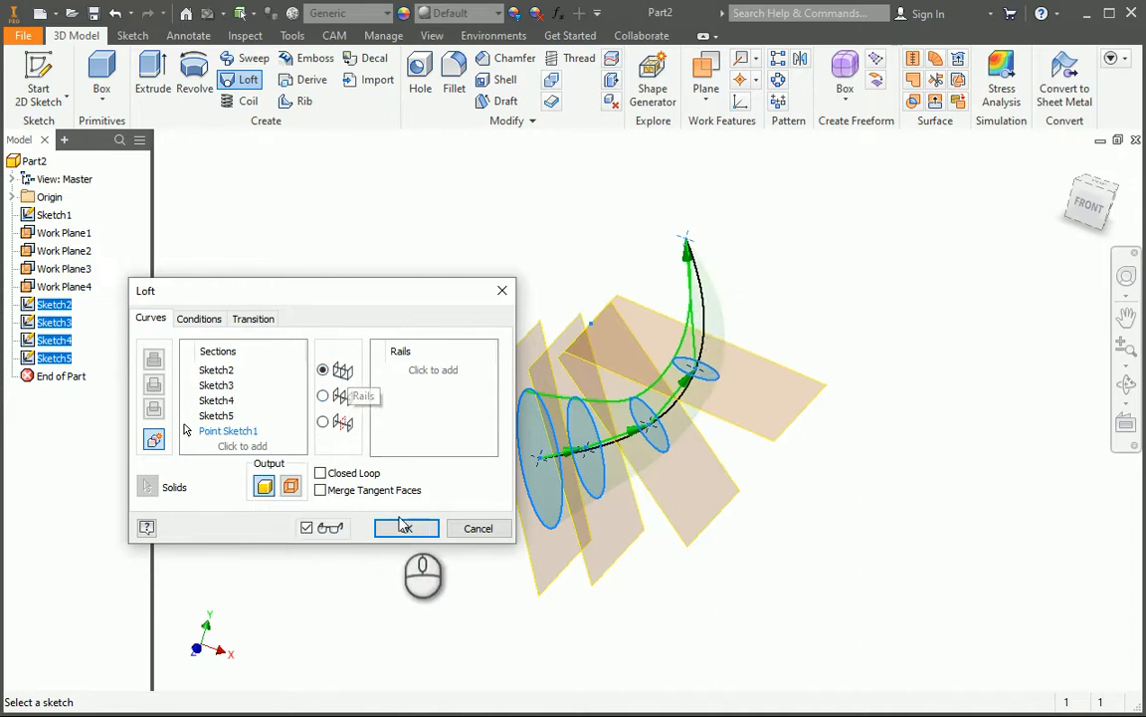
left_click(406, 528)
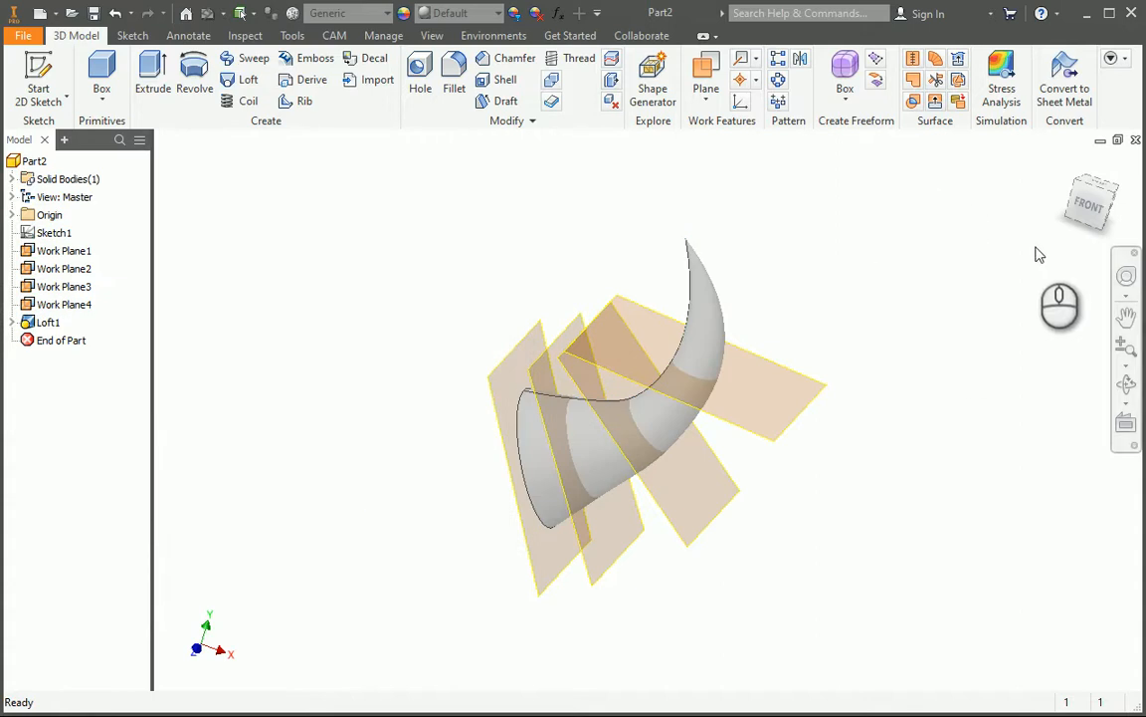
left_click(1091, 203)
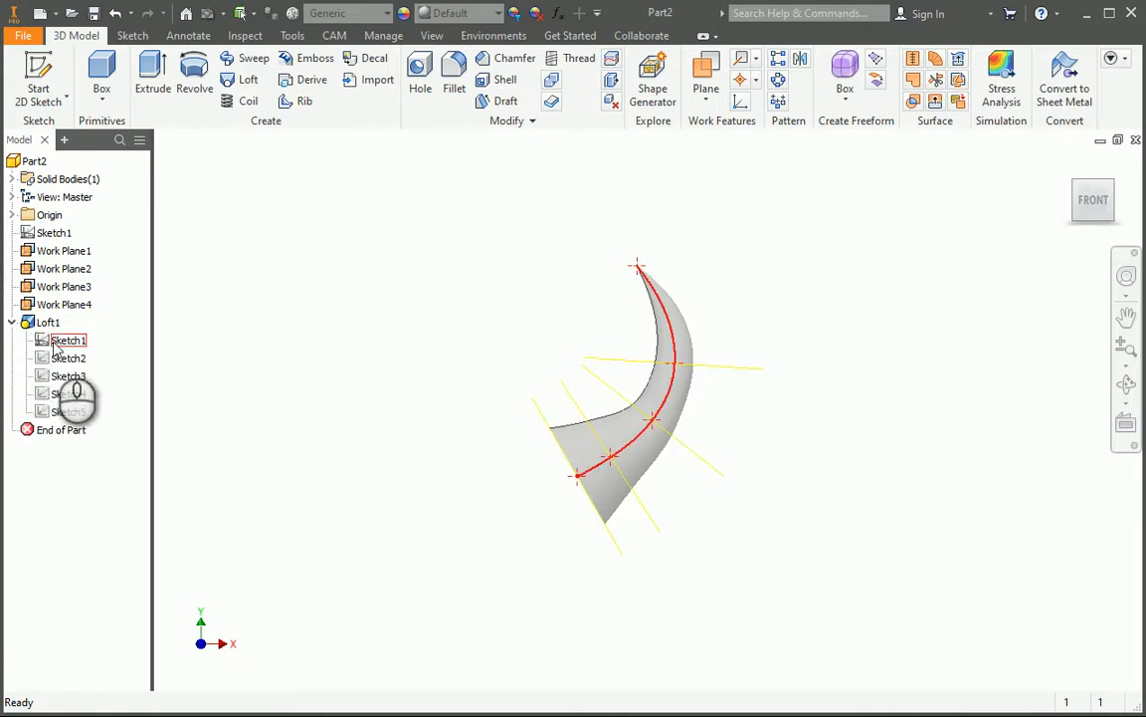
double_click(67, 338)
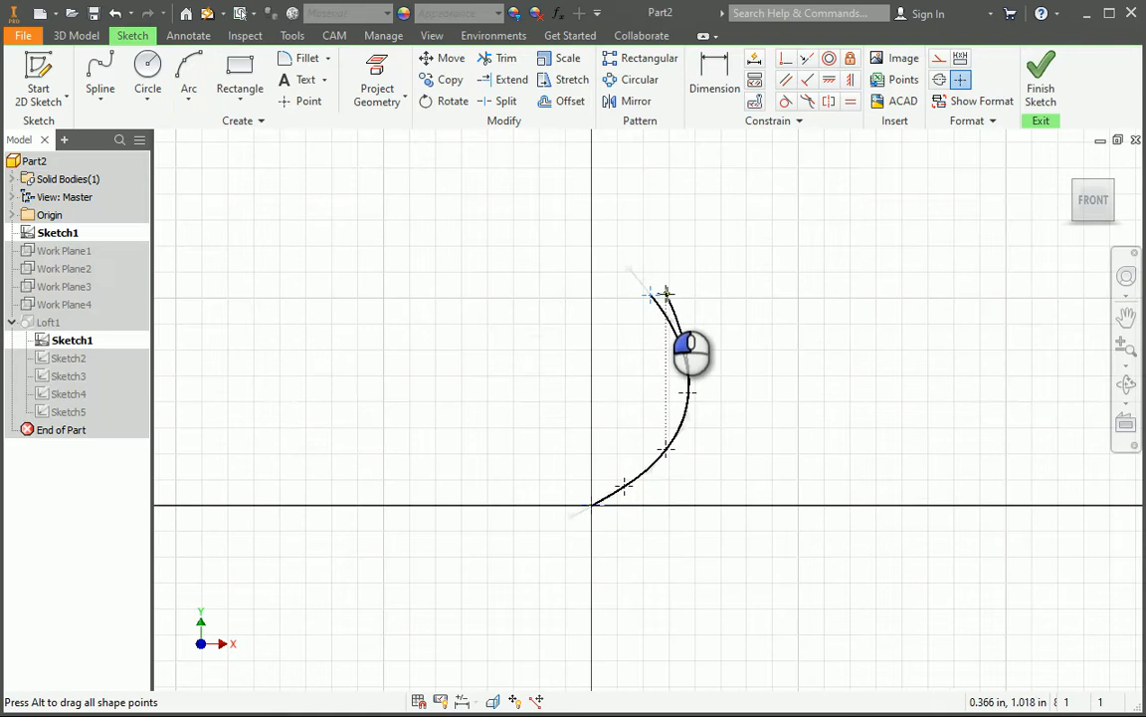
left_click(1039, 76)
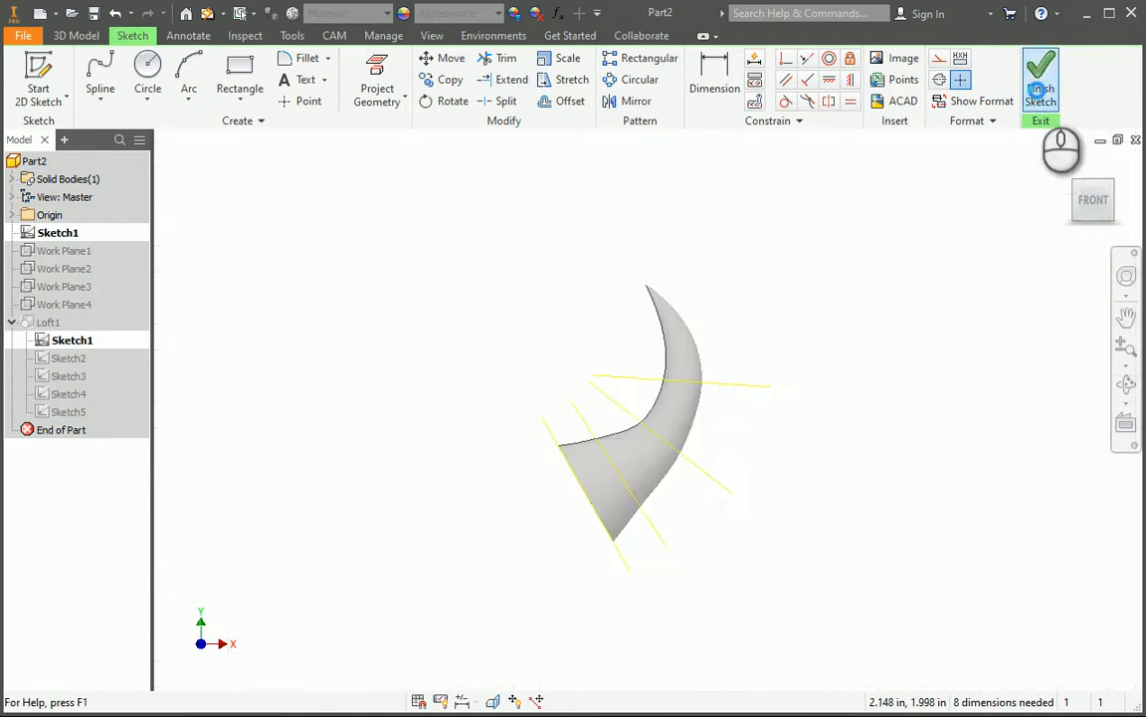
left_click(1041, 80)
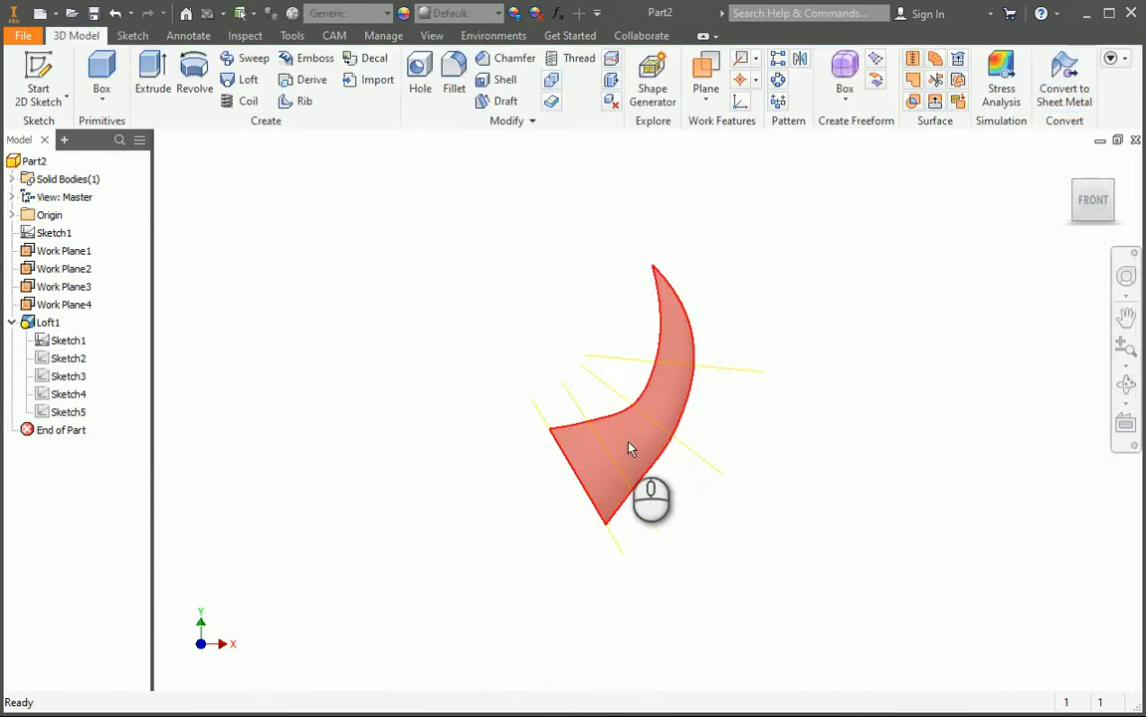
left_click(64, 267)
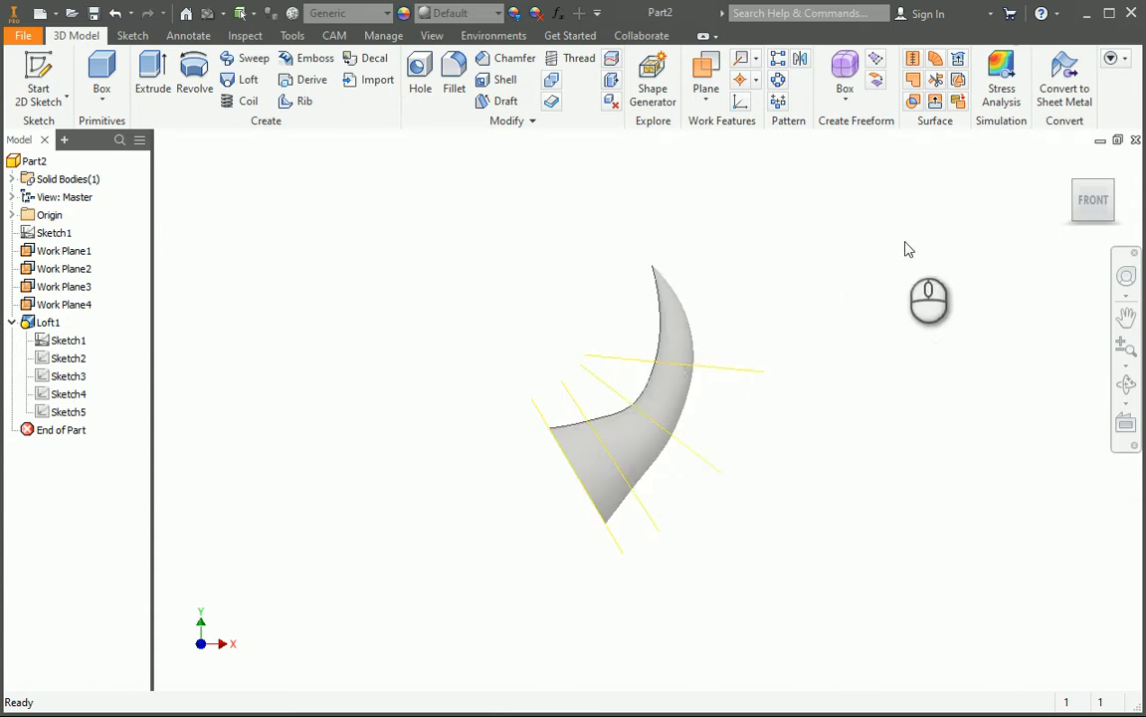
Reopen Sketch5, the smallest circle section, for editing from the browser.
left_click(64, 339)
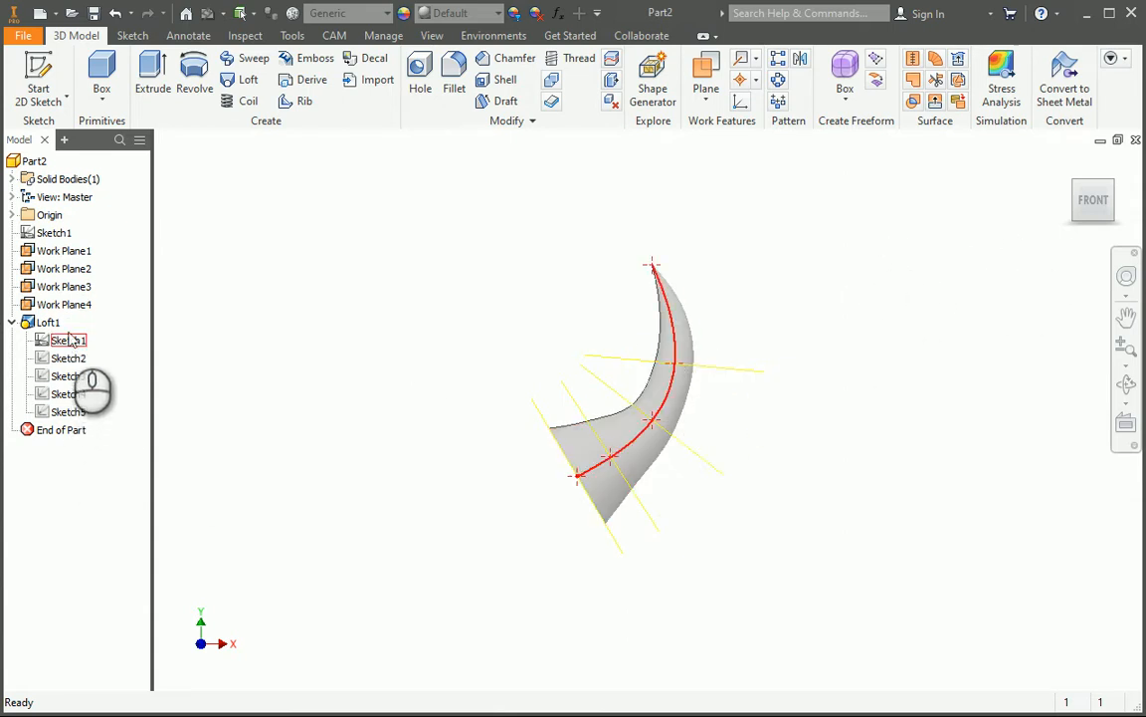
left_click(67, 374)
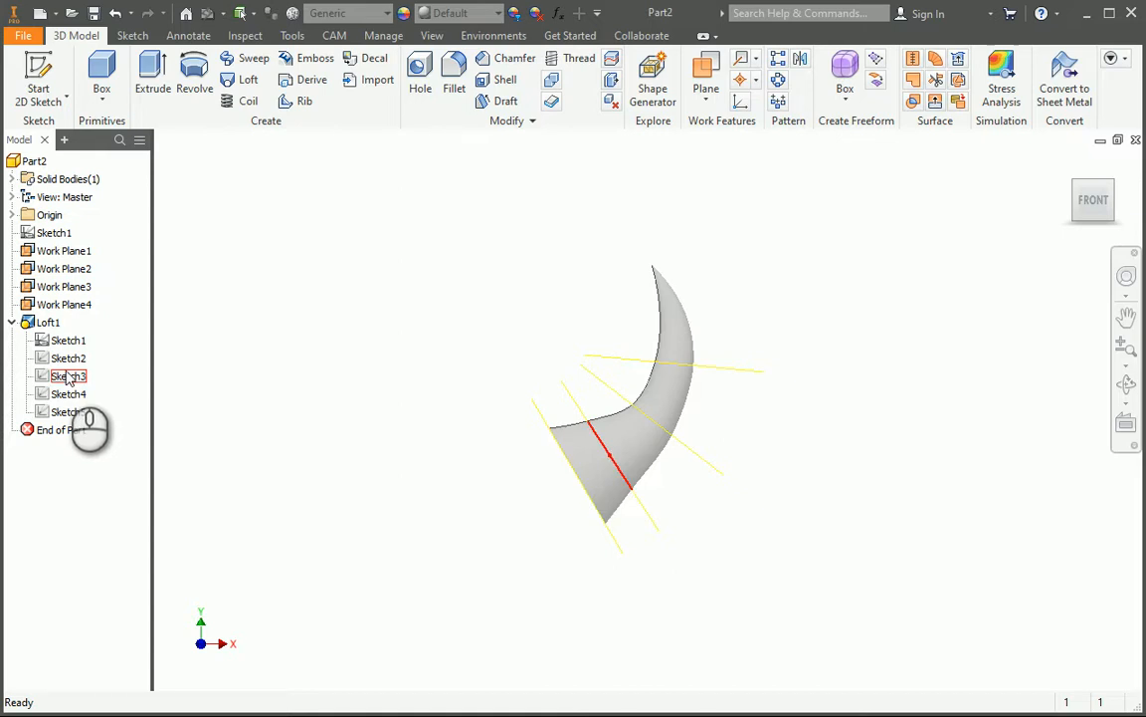
left_click(60, 430)
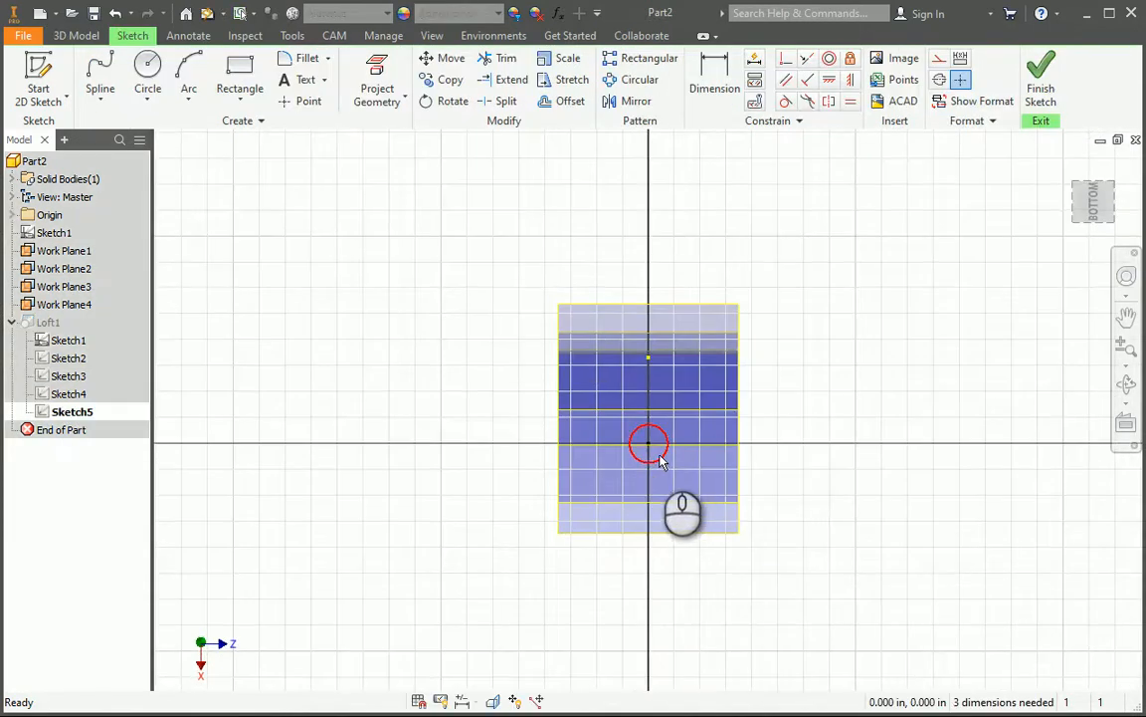
Dimension the smallest circle to .15 in and finish the sketch.
left_click(714, 80)
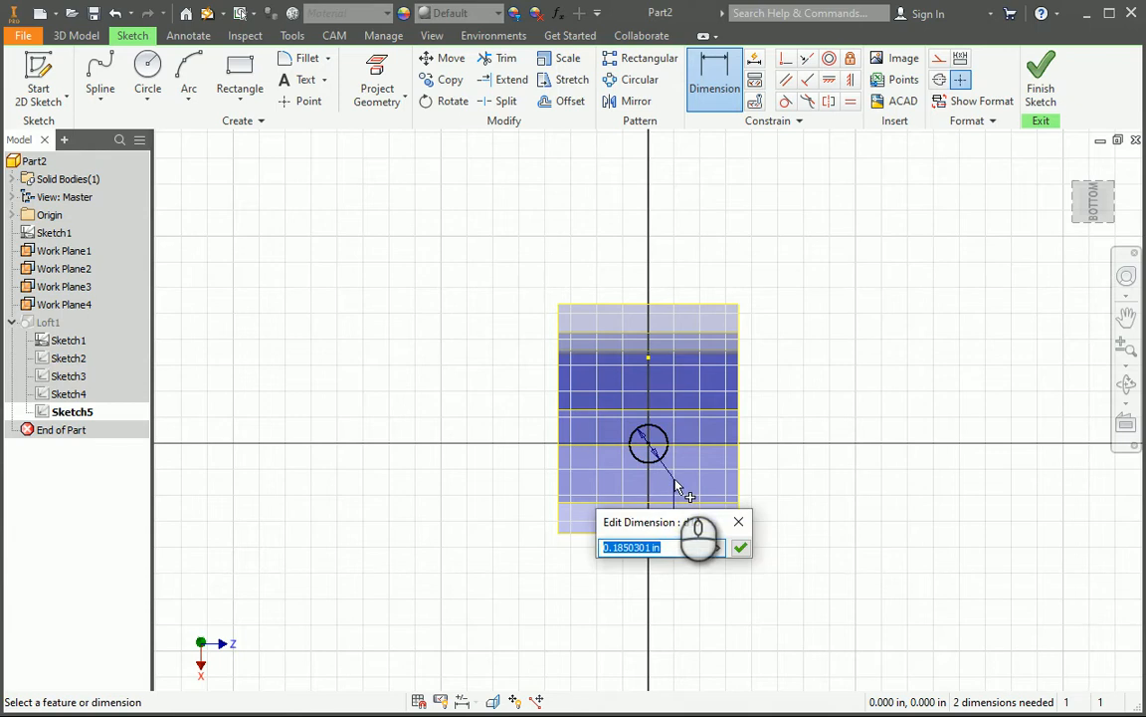
type(".15")
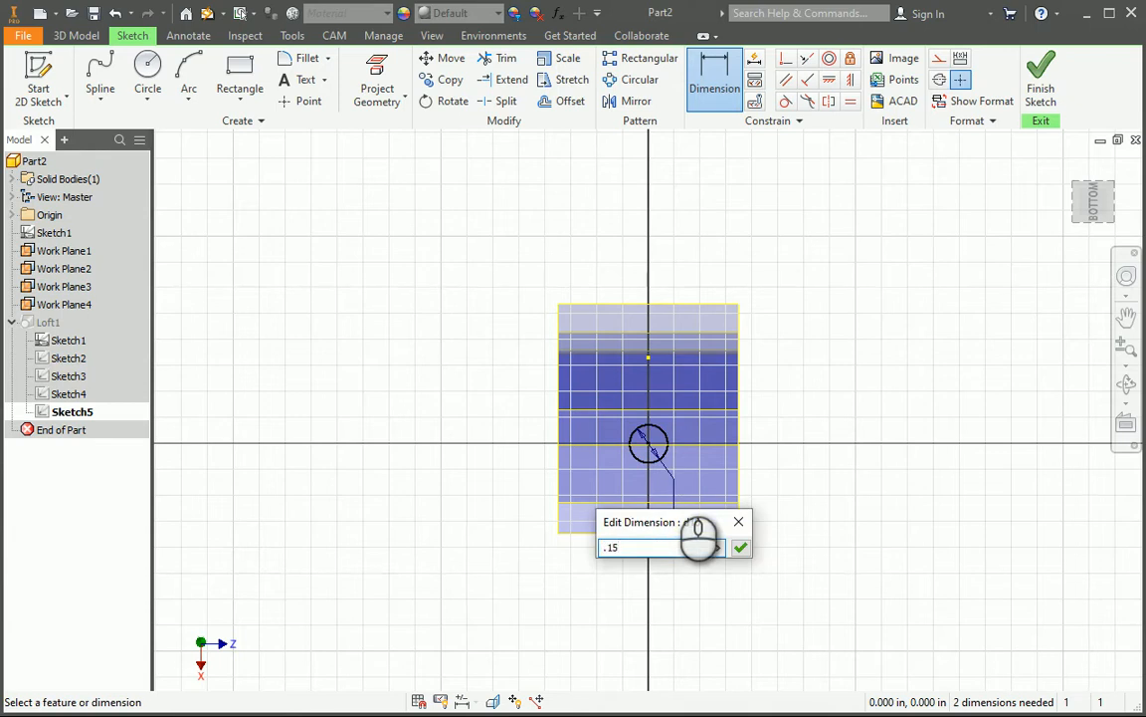
left_click(741, 548)
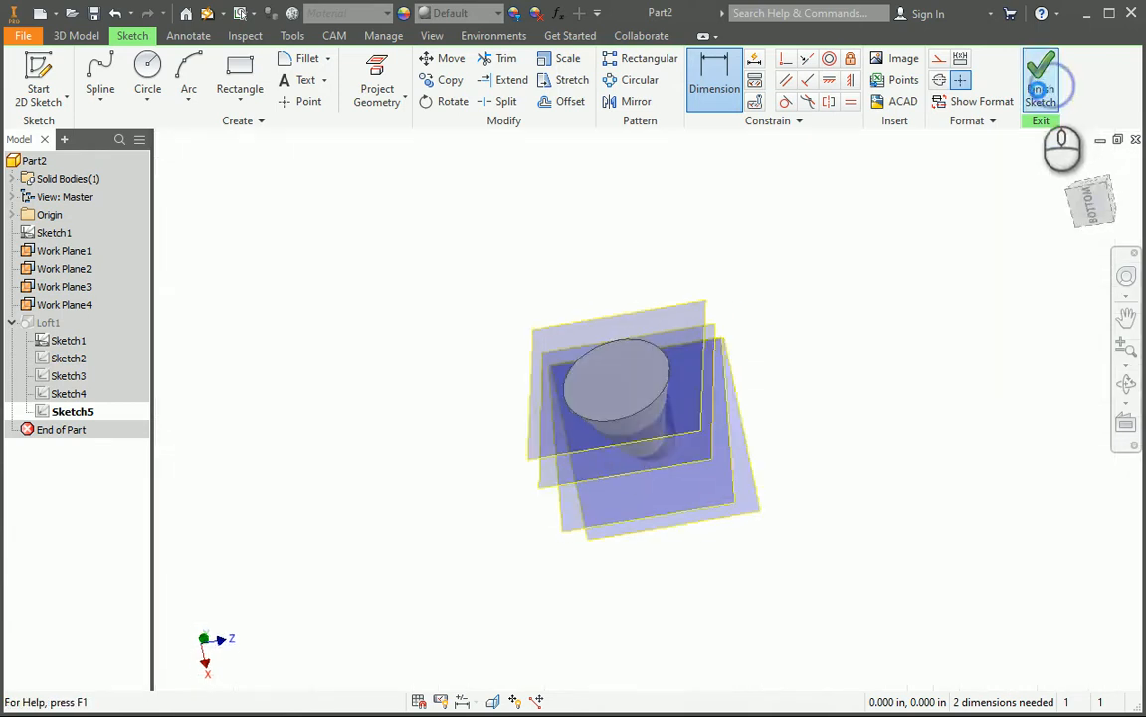
left_click(1041, 75)
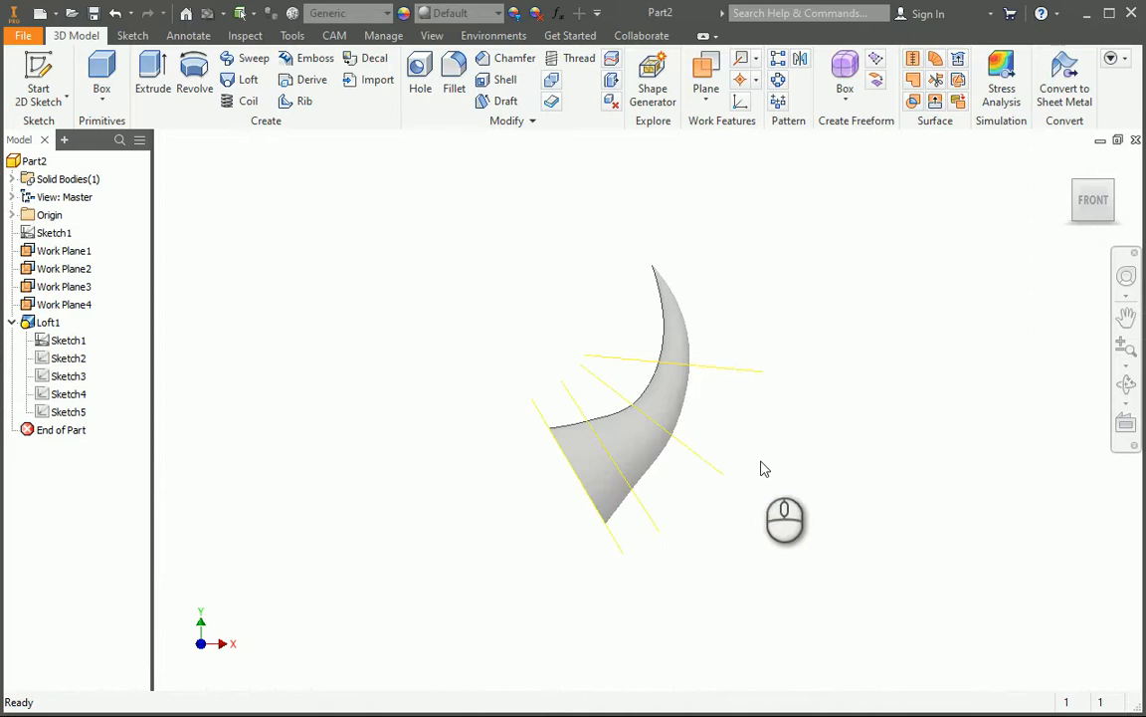